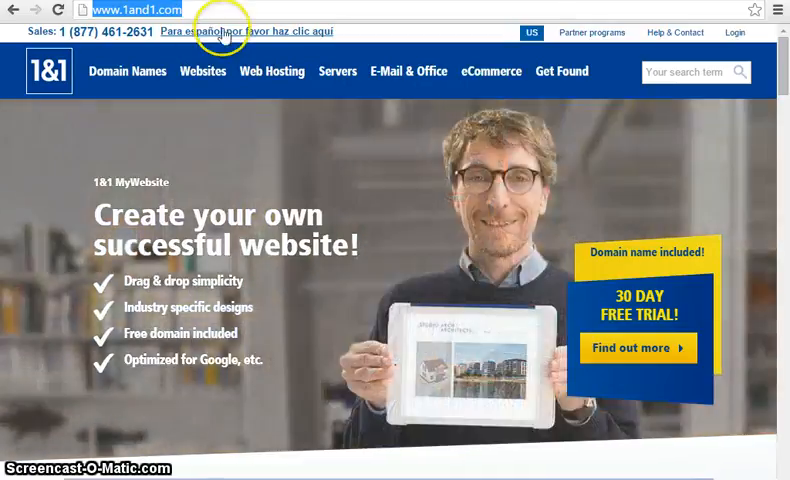
- Log in to the 1&1 Control Panel with the customer ID and password
{"action": "left_click", "coordinate": [533, 33]}
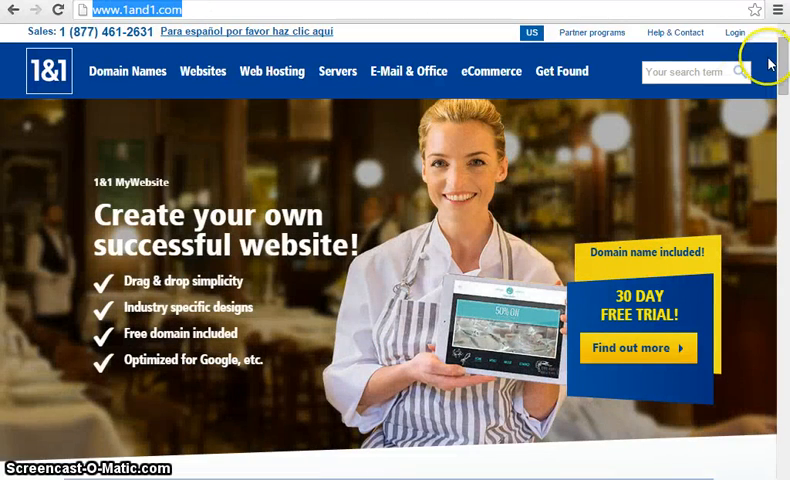
{"action": "mouse_move", "coordinate": [770, 60]}
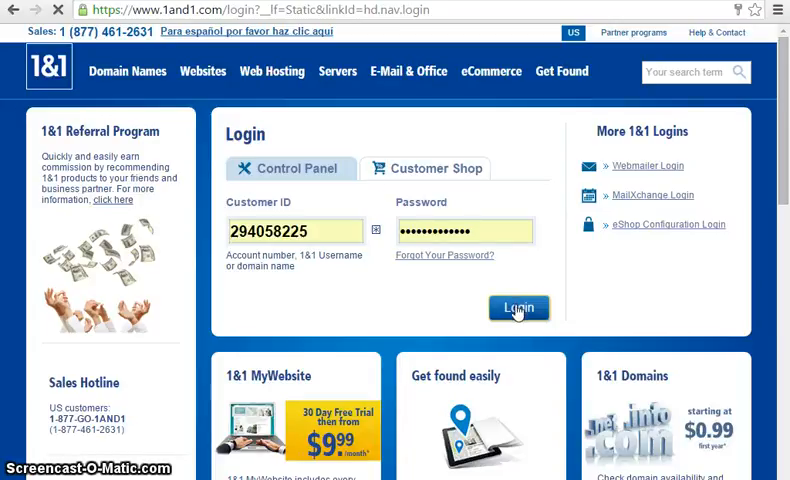
{"action": "left_click", "coordinate": [518, 308]}
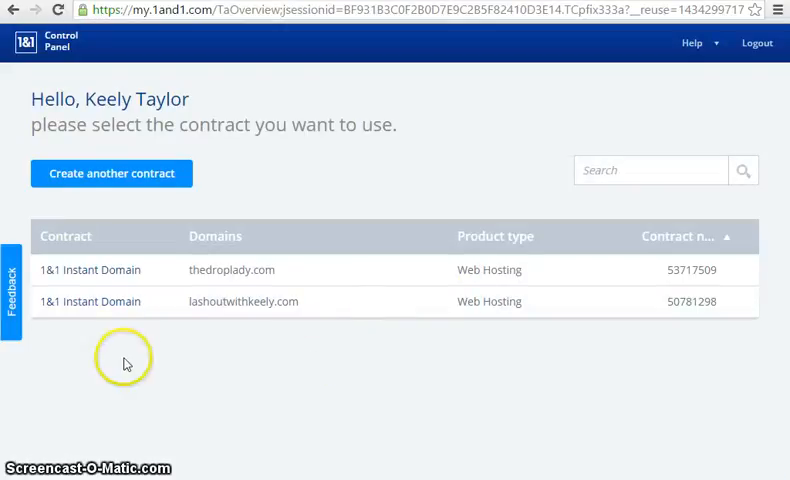
{"action": "mouse_move", "coordinate": [90, 47]}
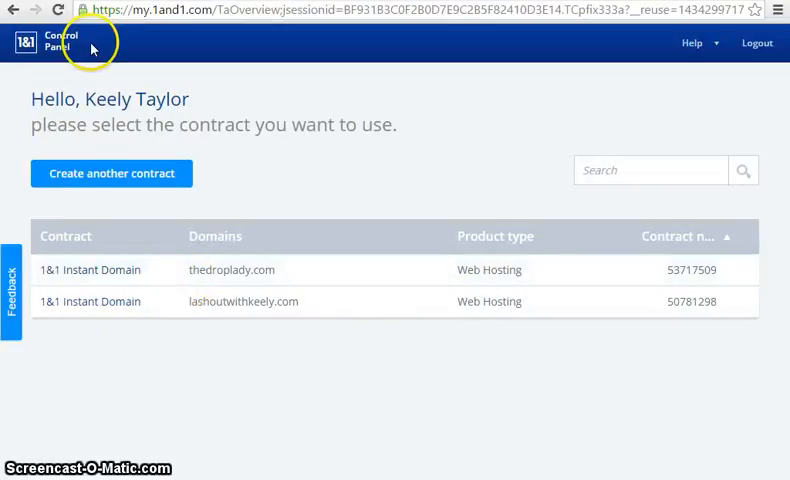
{"action": "mouse_move", "coordinate": [310, 224]}
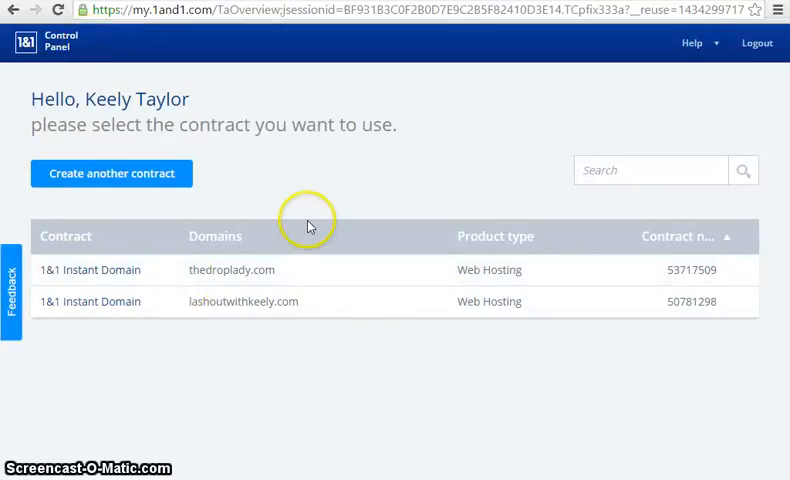
{"action": "mouse_move", "coordinate": [350, 185]}
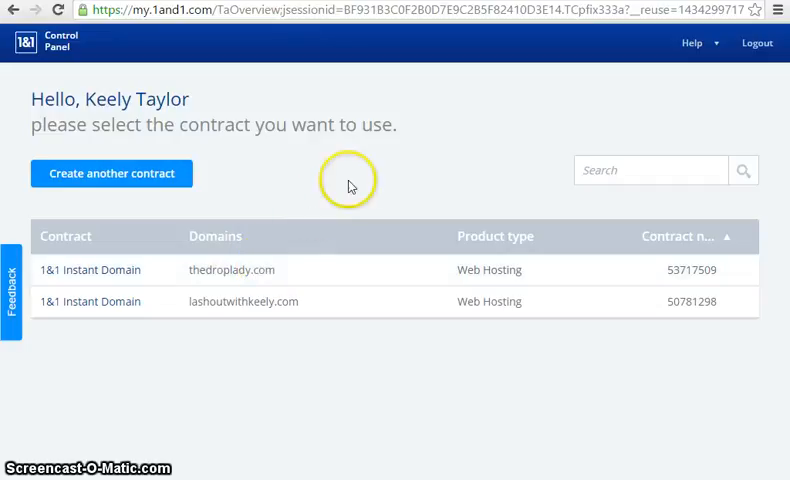
{"action": "mouse_move", "coordinate": [341, 193]}
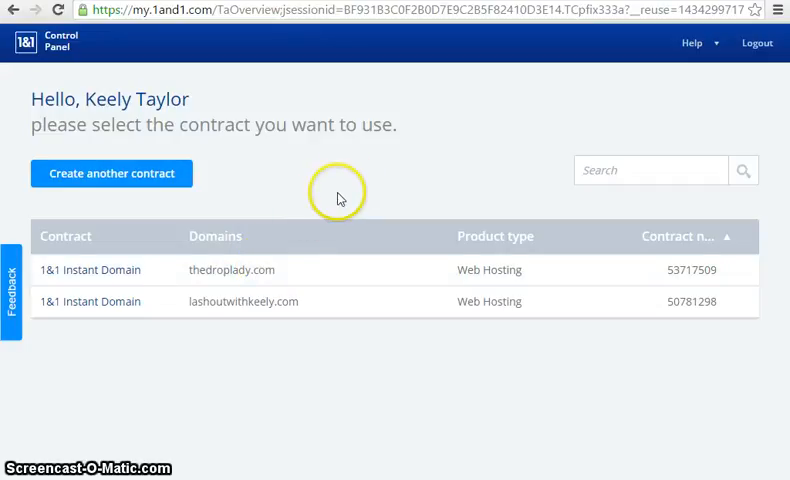
{"action": "mouse_move", "coordinate": [340, 197]}
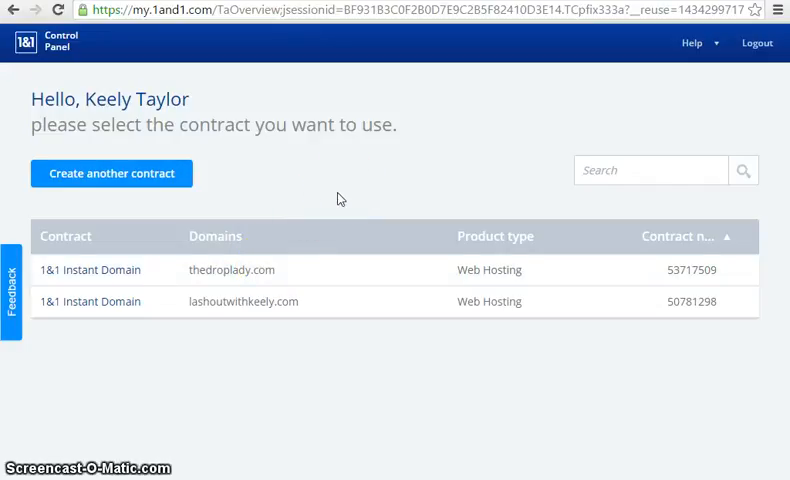
{"action": "mouse_move", "coordinate": [228, 250]}
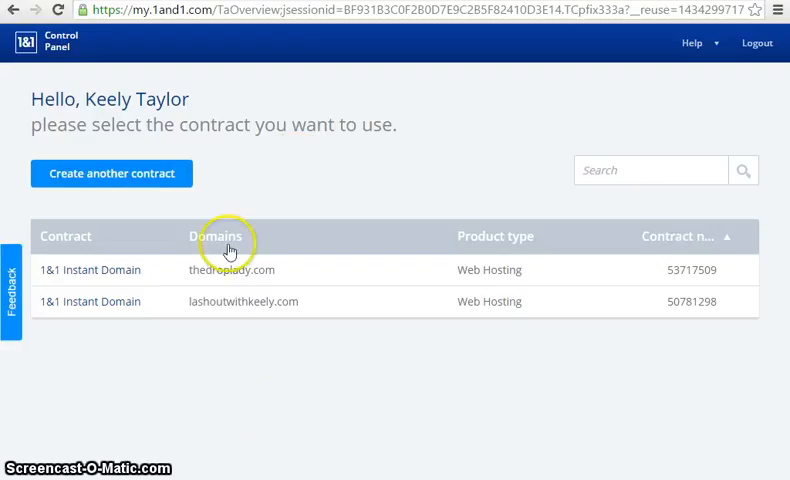
- Open the thedroplady.com contract and go to Domains > Manage domains
{"action": "left_click", "coordinate": [230, 269]}
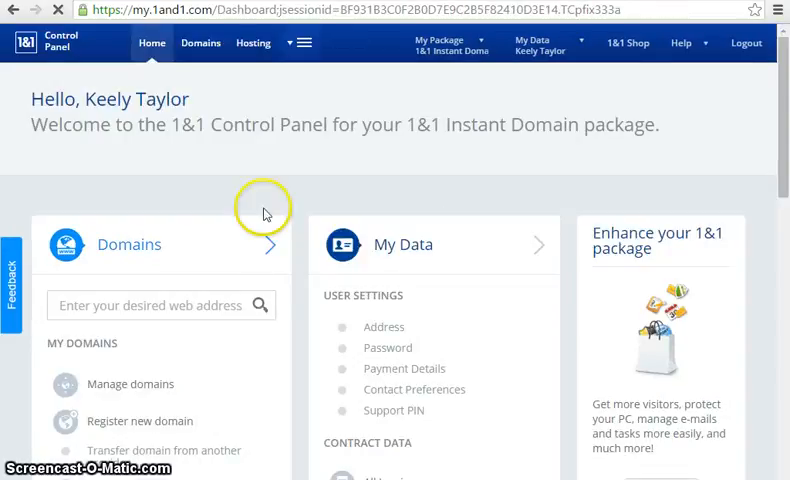
{"action": "mouse_move", "coordinate": [200, 43]}
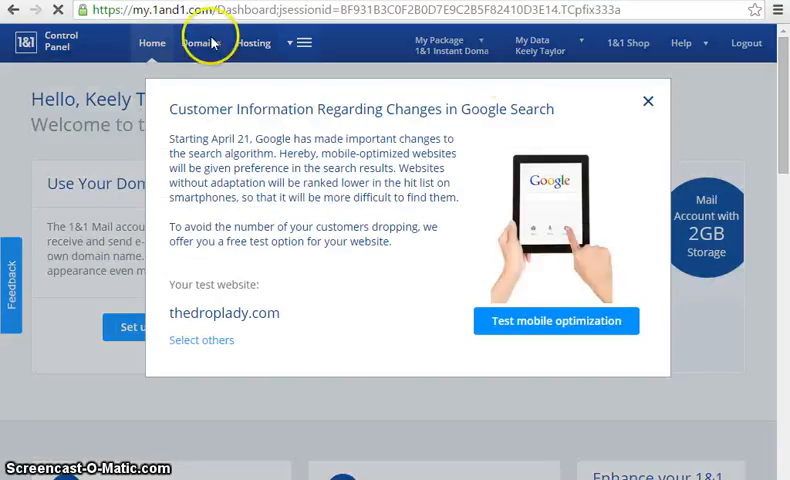
{"action": "left_click", "coordinate": [200, 43]}
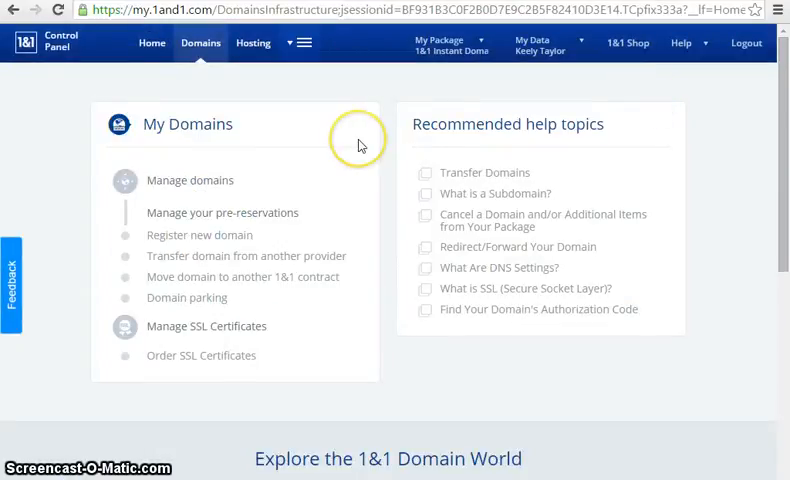
{"action": "mouse_move", "coordinate": [311, 156]}
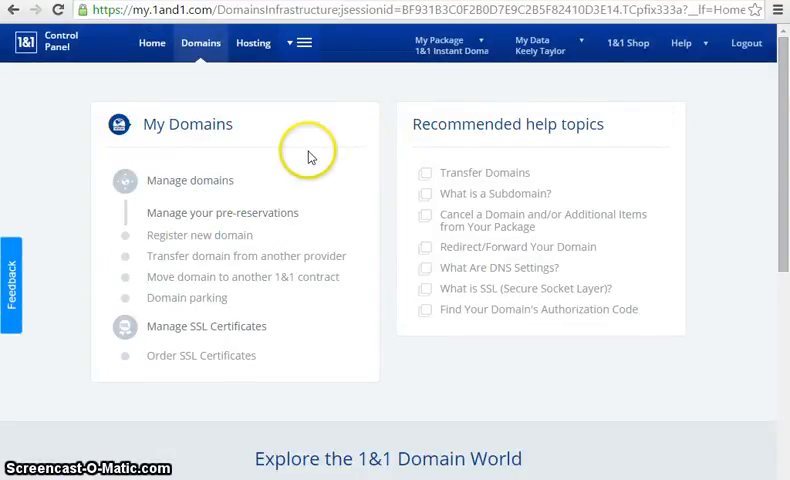
{"action": "left_click", "coordinate": [190, 180]}
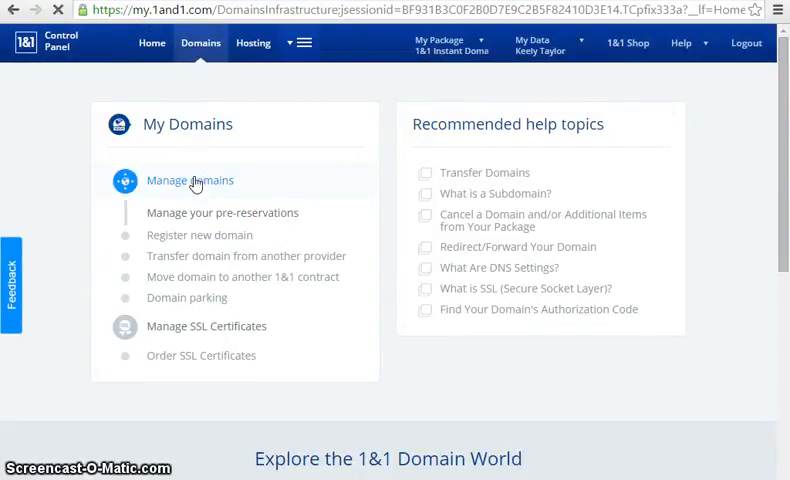
{"action": "left_click", "coordinate": [189, 180]}
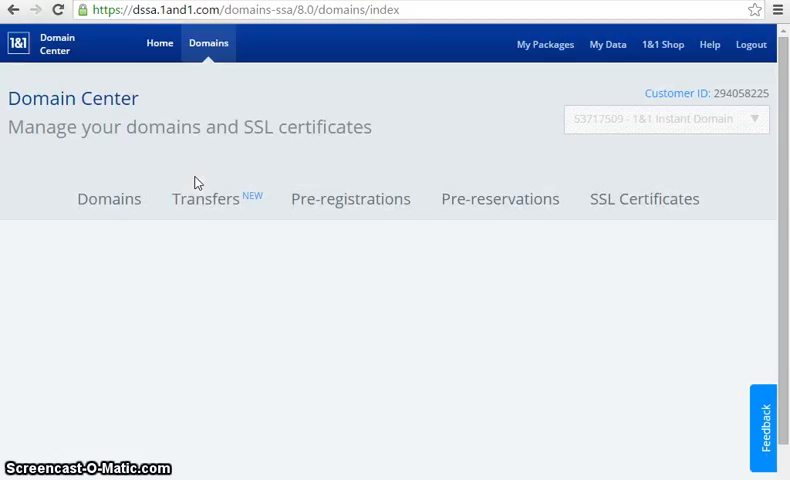
- Expand thedroplady.com in the domain list to show its redirect and DNS details
{"action": "left_click", "coordinate": [108, 198]}
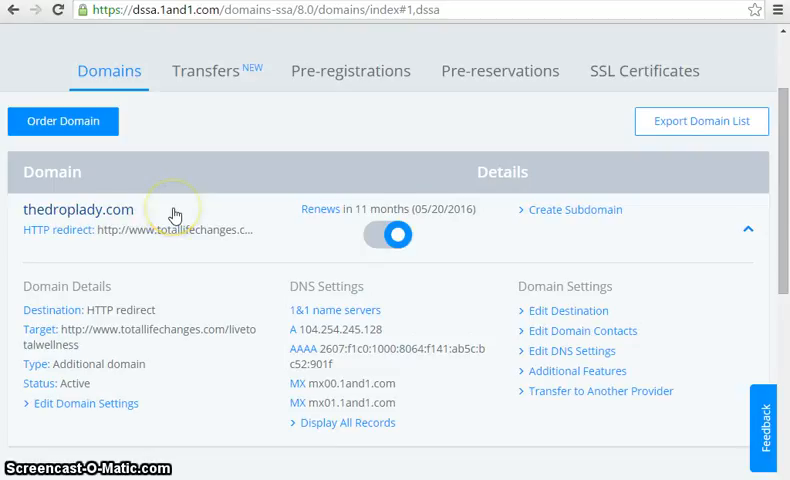
{"action": "mouse_move", "coordinate": [135, 235]}
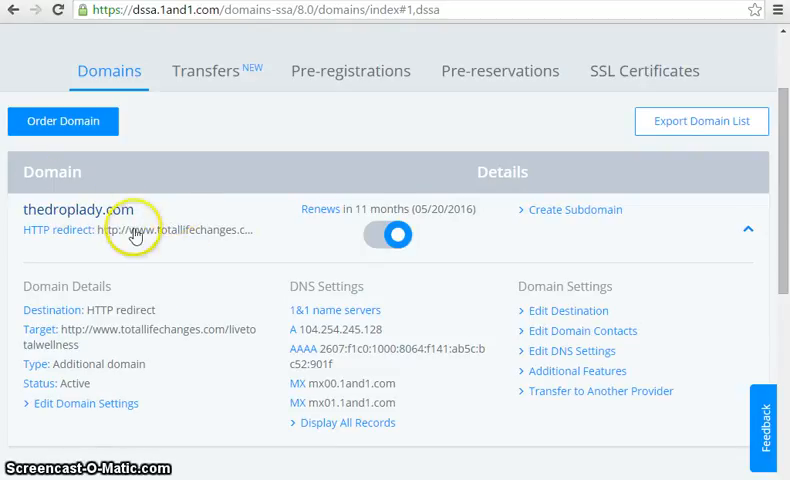
{"action": "mouse_move", "coordinate": [577, 318]}
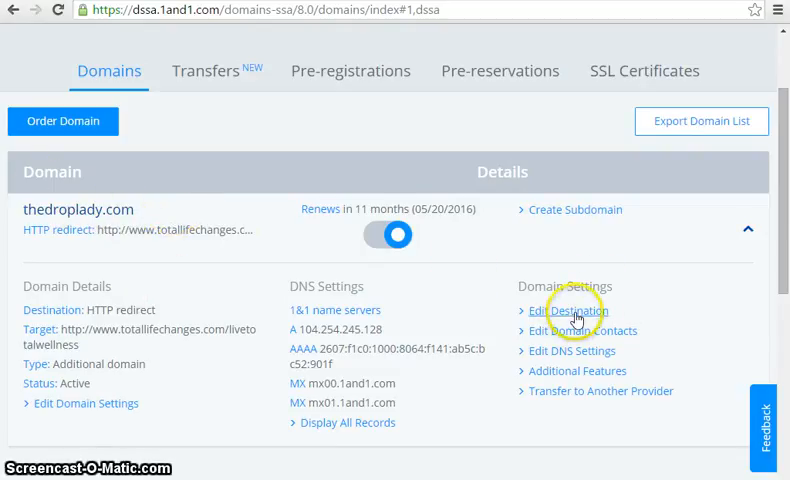
{"action": "left_click", "coordinate": [570, 310]}
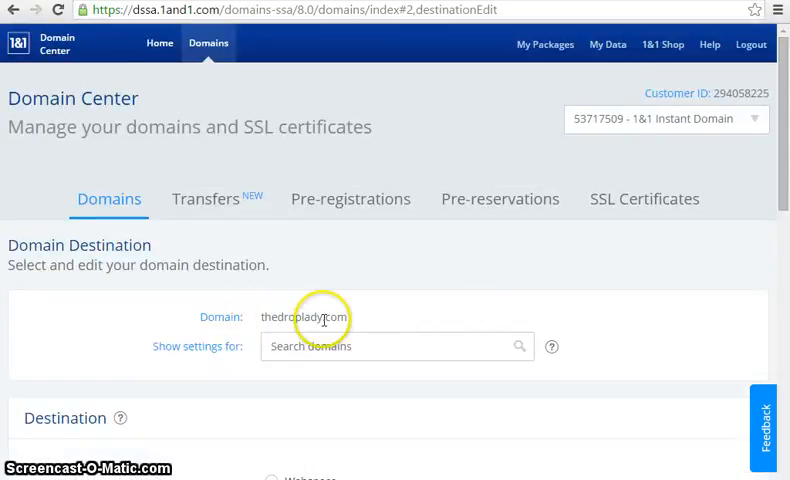
{"action": "mouse_move", "coordinate": [333, 330]}
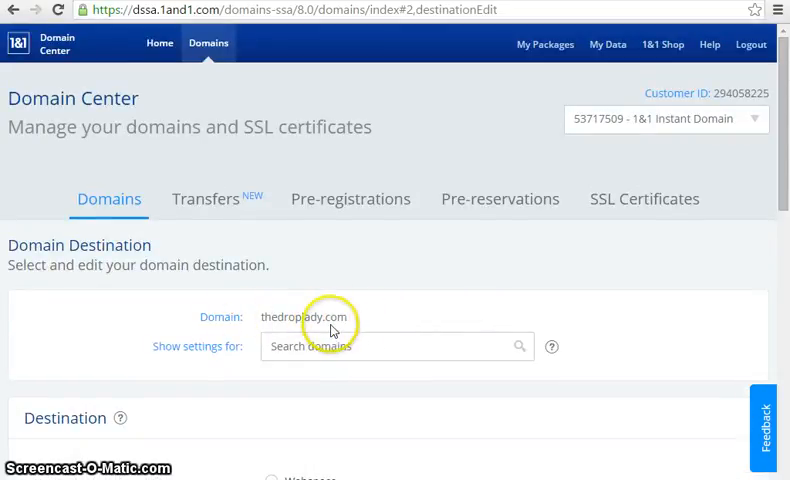
{"action": "scroll", "scroll_direction": "down", "scroll_amount": 3}
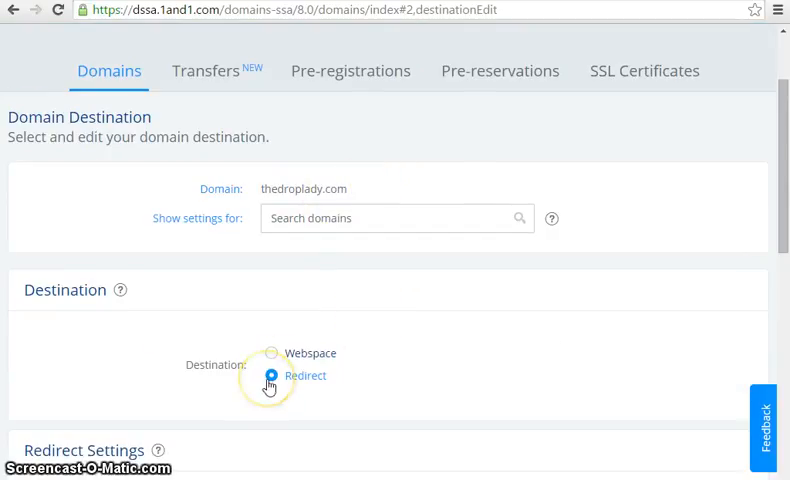
{"action": "scroll", "scroll_direction": "down", "scroll_amount": 3}
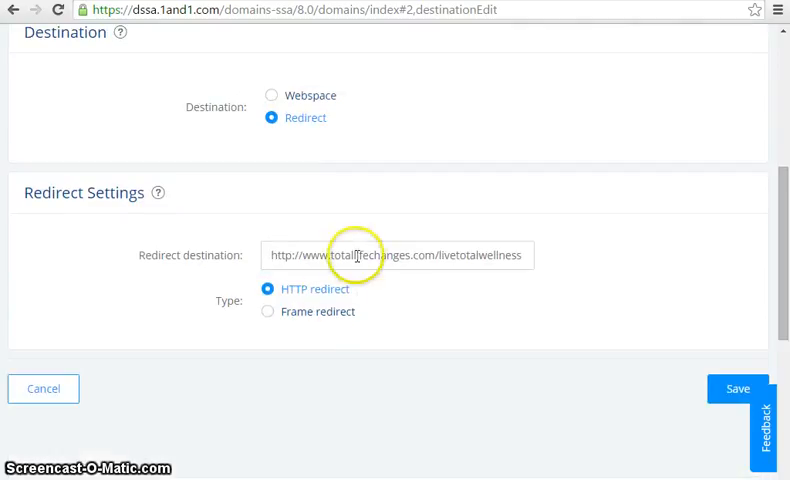
{"action": "mouse_move", "coordinate": [390, 251]}
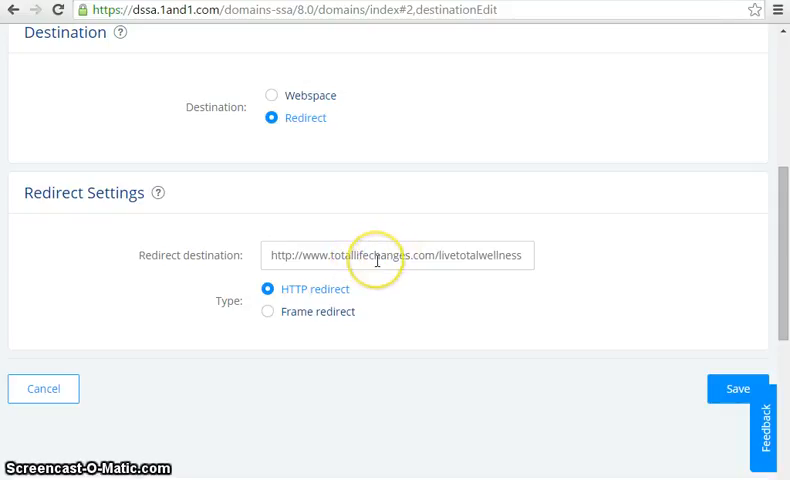
{"action": "scroll", "scroll_direction": "up", "scroll_amount": 3}
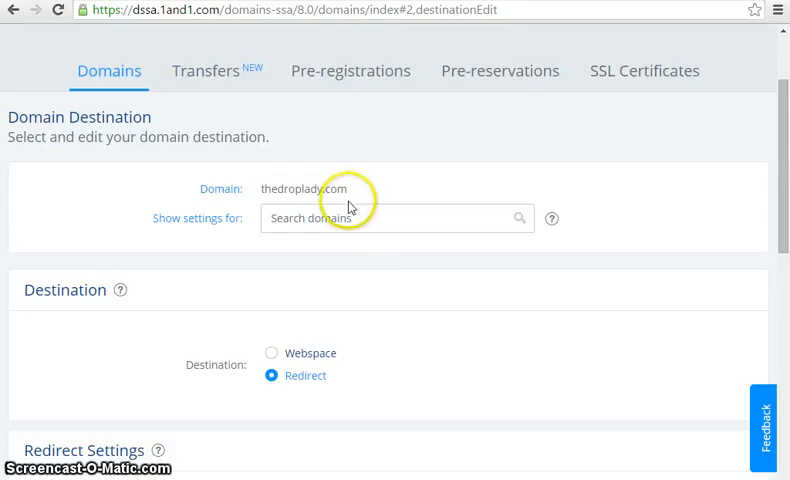
{"action": "scroll", "scroll_direction": "down", "scroll_amount": 3}
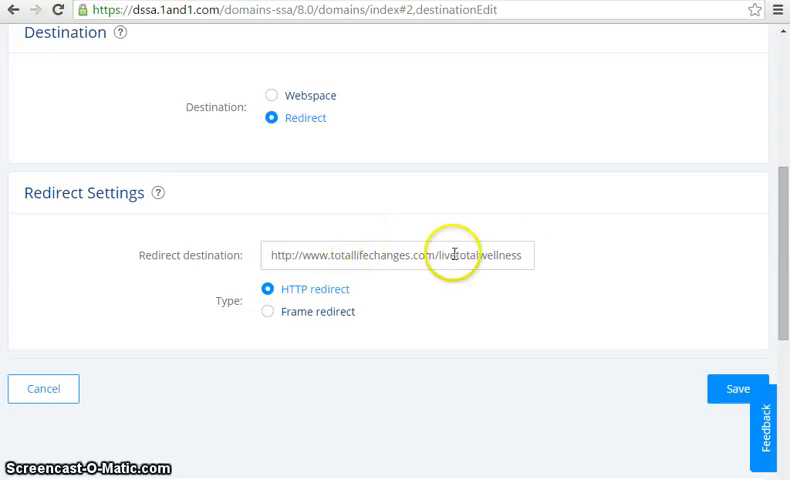
{"action": "mouse_move", "coordinate": [267, 287]}
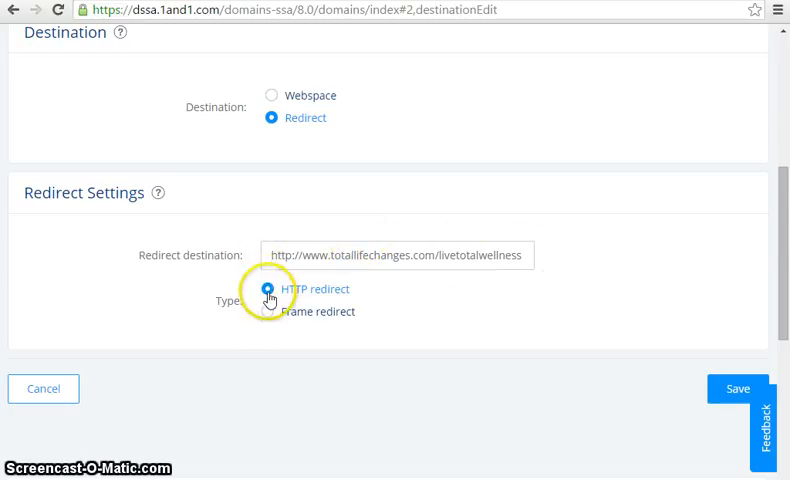
{"action": "mouse_move", "coordinate": [738, 389]}
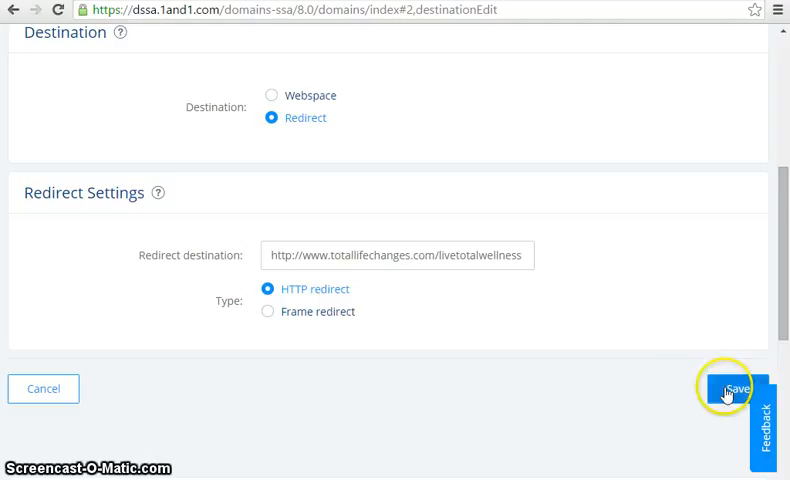
{"action": "left_click", "coordinate": [738, 389]}
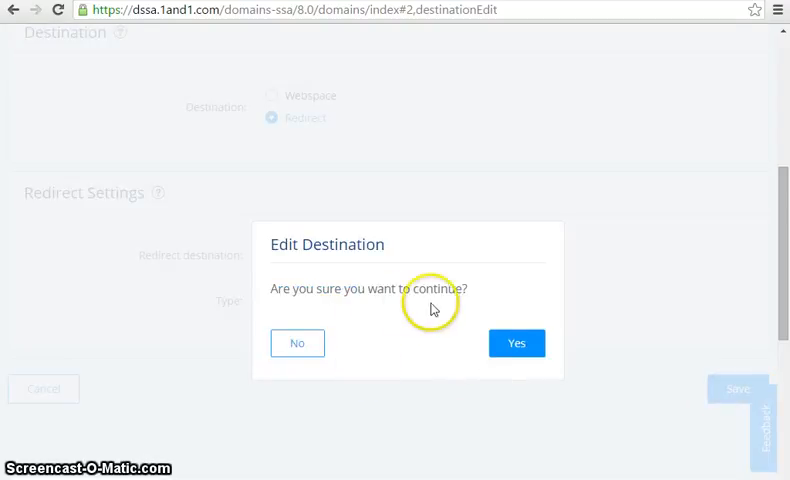
{"action": "left_click", "coordinate": [516, 343]}
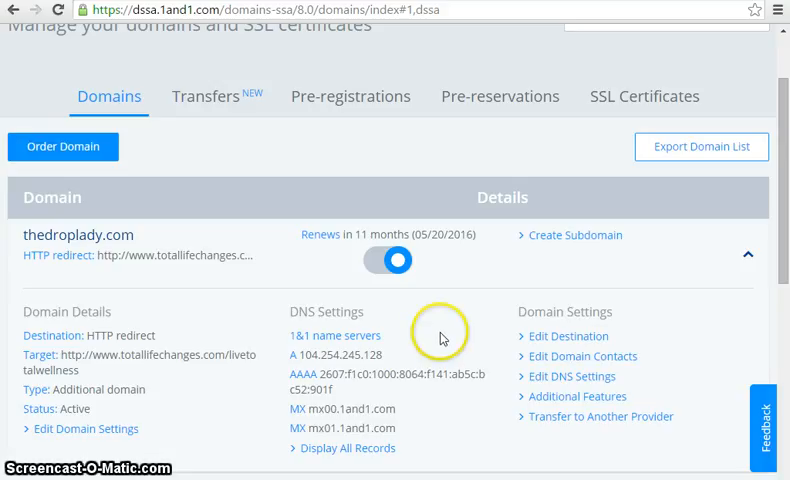
{"action": "mouse_move", "coordinate": [427, 348]}
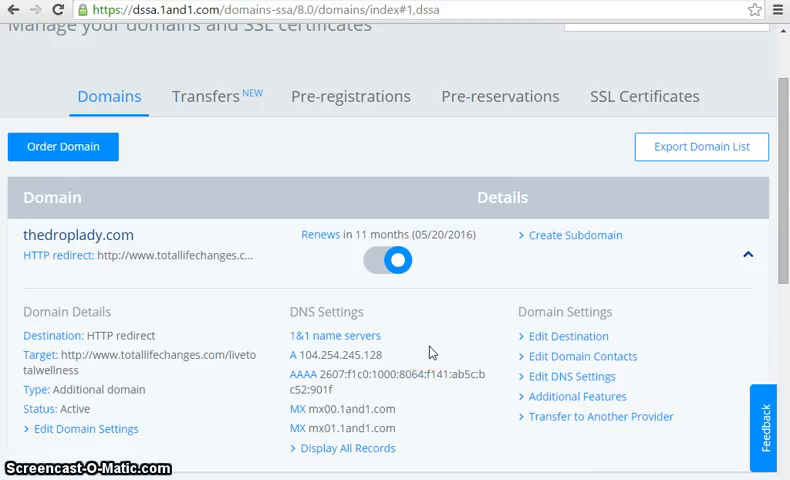
{"action": "mouse_move", "coordinate": [428, 356]}
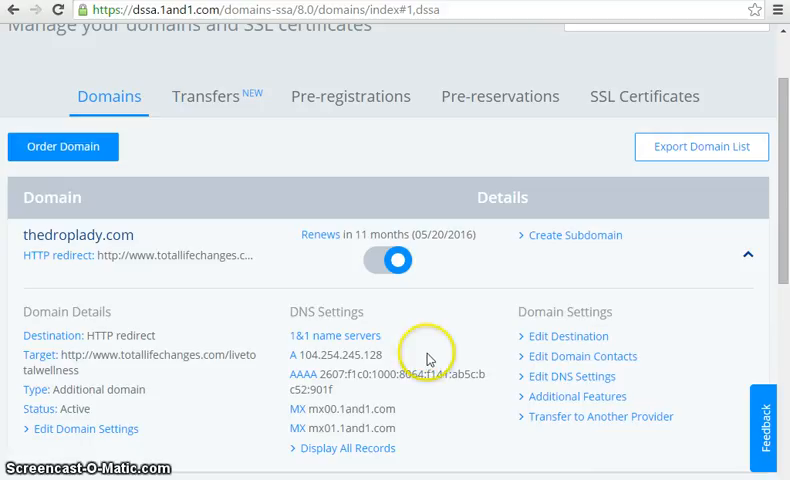
{"action": "mouse_move", "coordinate": [419, 330]}
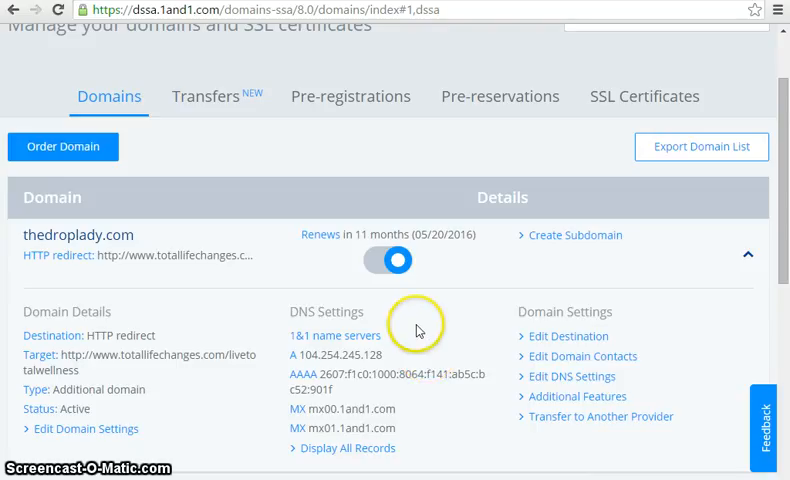
{"action": "mouse_move", "coordinate": [235, 275]}
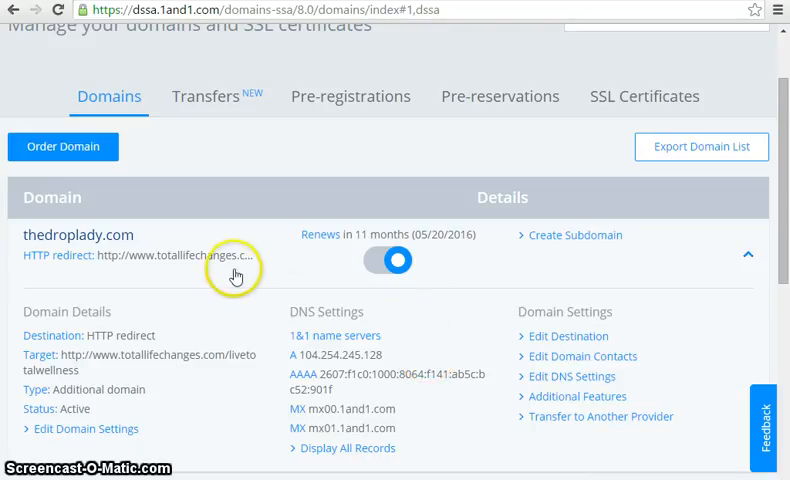